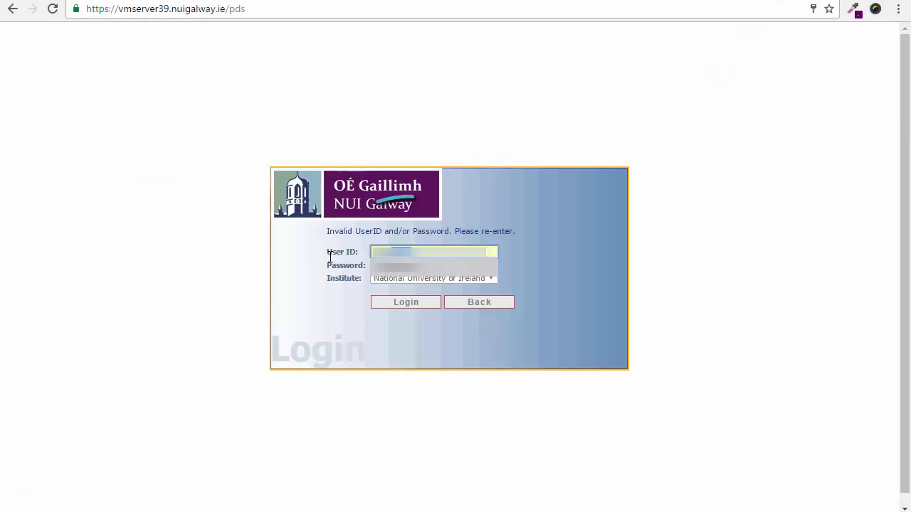
type("15231520")
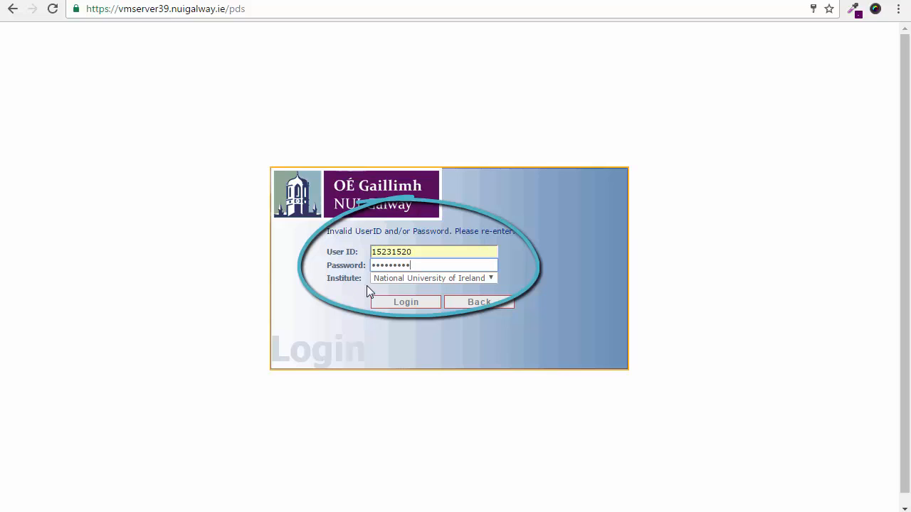
left_click(406, 302)
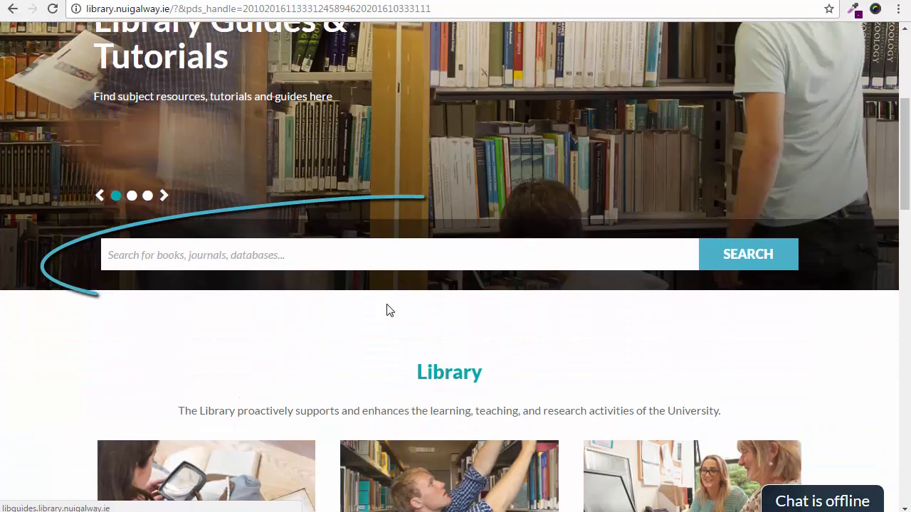
Search the library website for 'scopus' using the suggestion after typing 'SCO'
type("SCO")
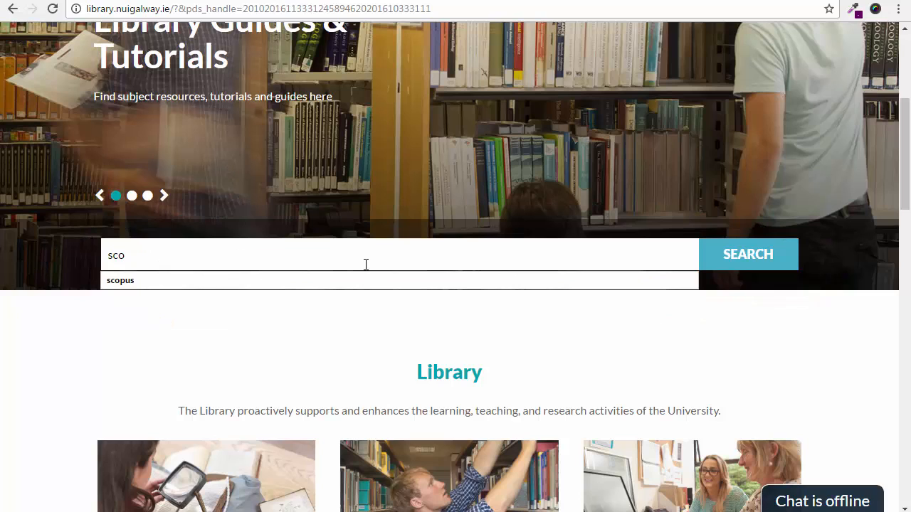
left_click(748, 254)
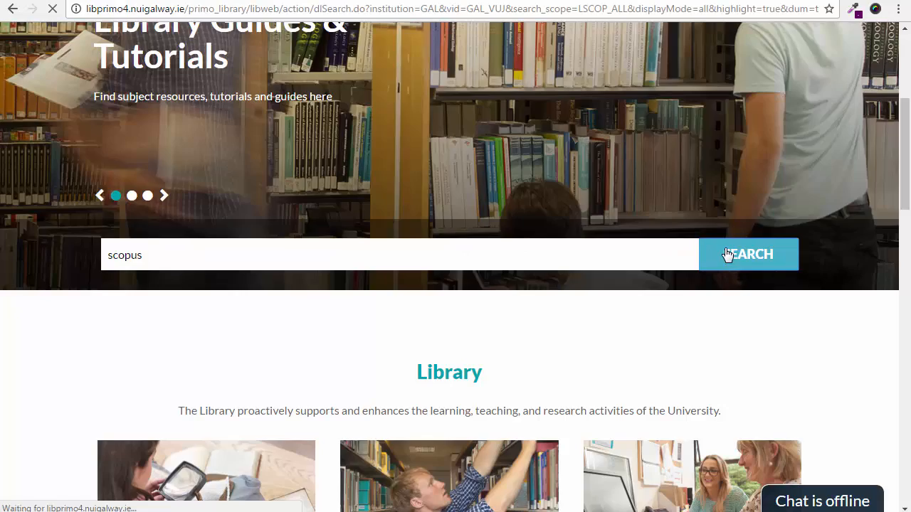
left_click(749, 254)
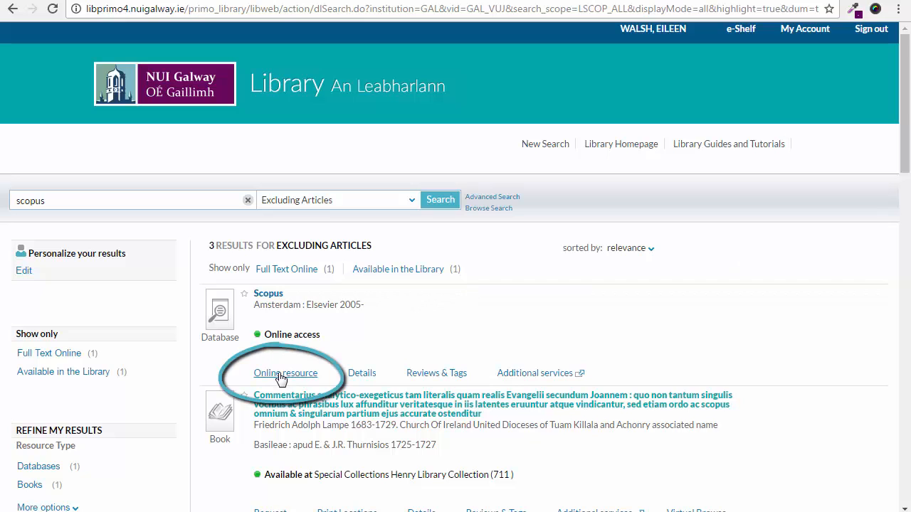
Open the Scopus database from its Primo online resource result
left_click(285, 373)
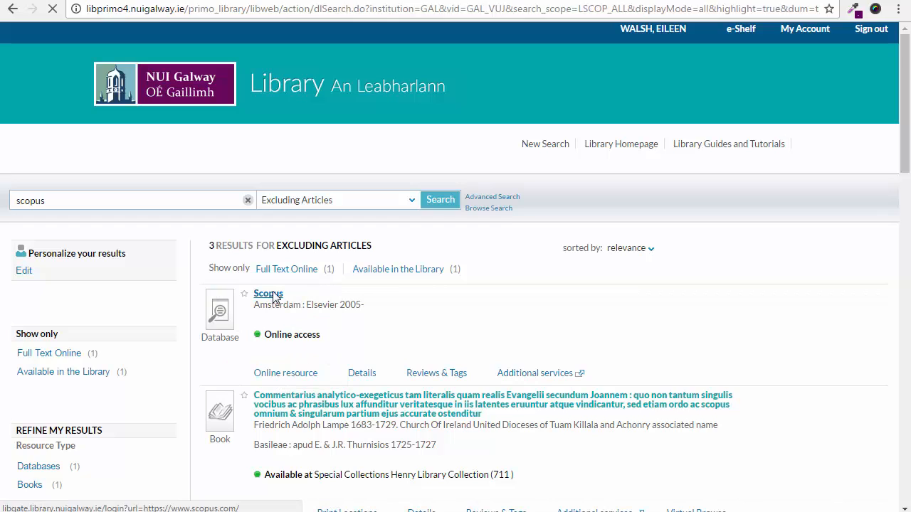
left_click(268, 294)
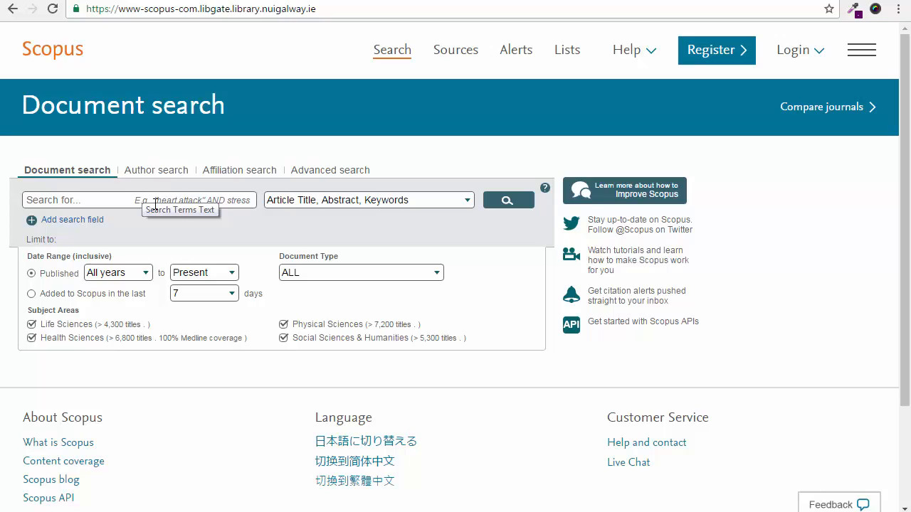
Run a Scopus document search for "heart attack" and stress
type("\"heart attack\" and stress")
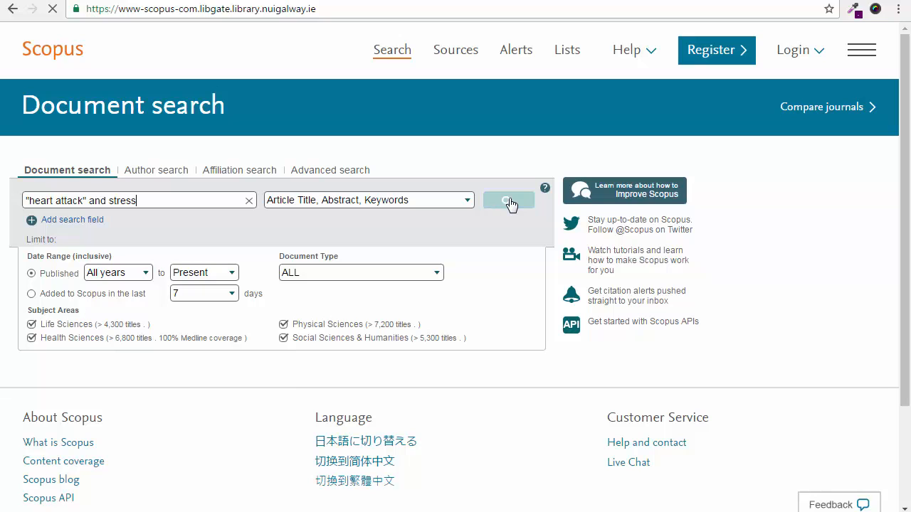
left_click(508, 200)
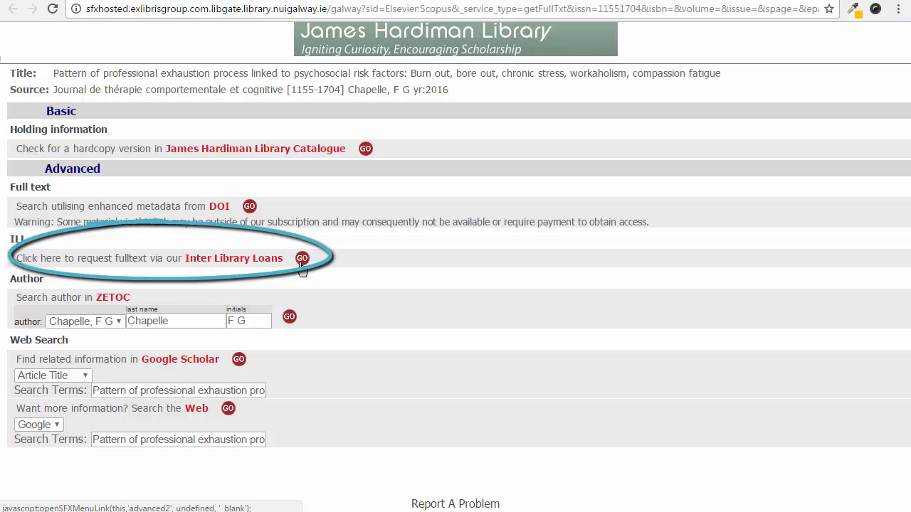
Request the article via SFX Inter Library Loans and start on the journal title field
left_click(302, 258)
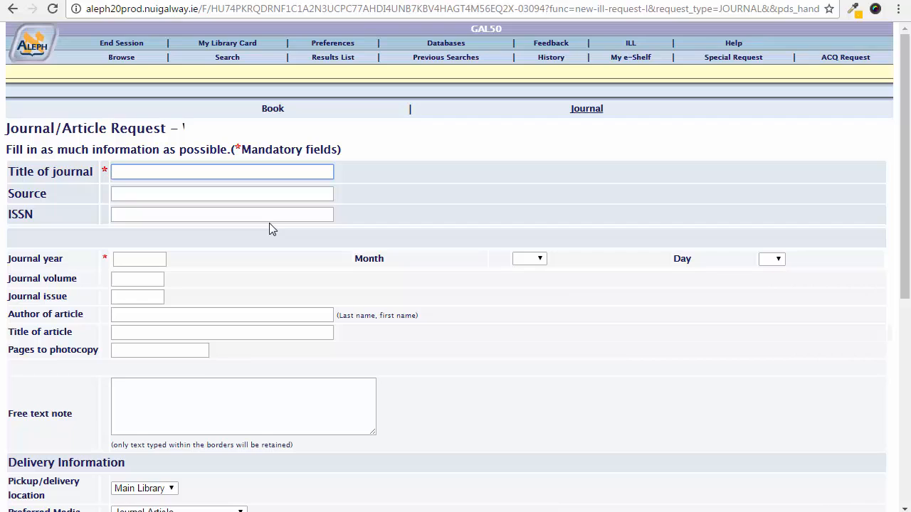
left_click(222, 171)
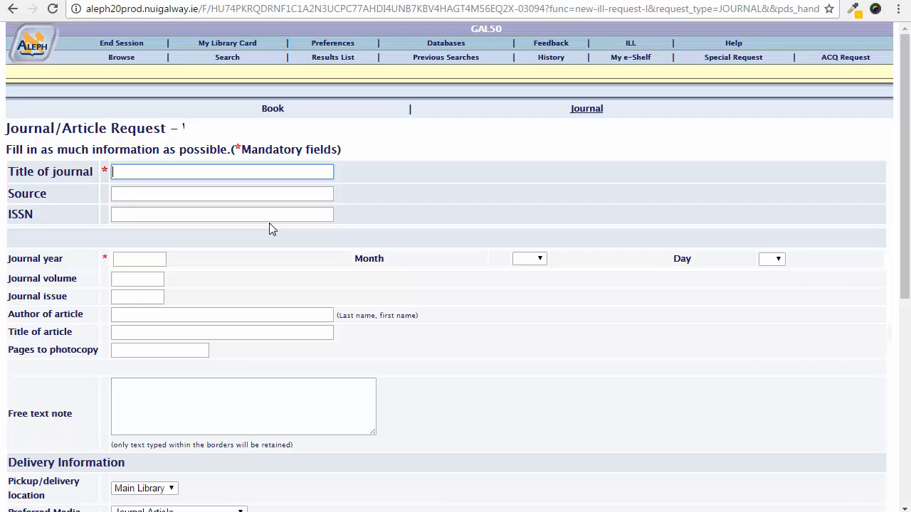